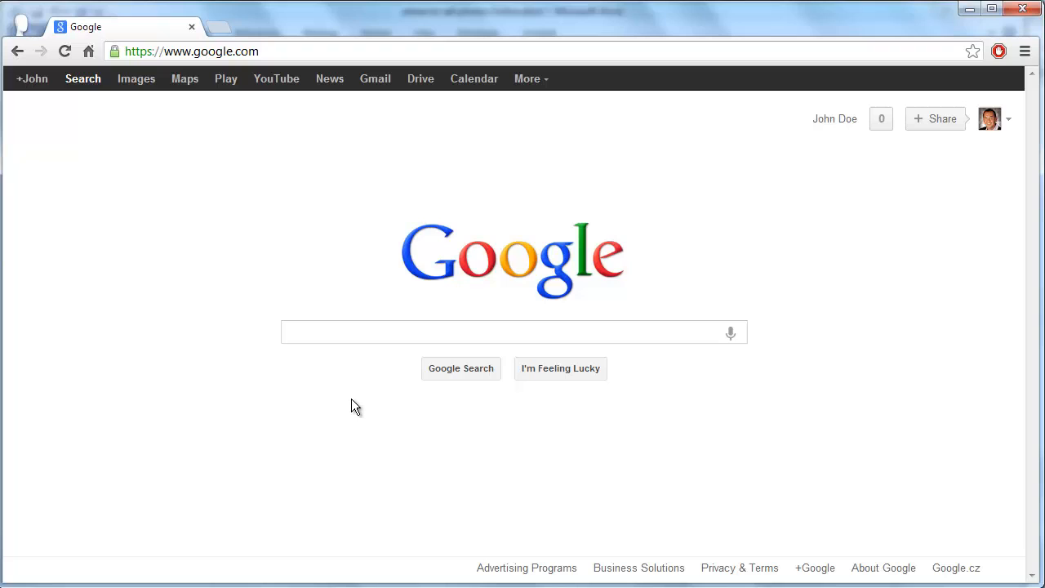
click(191, 50)
text(photoboxgallery)
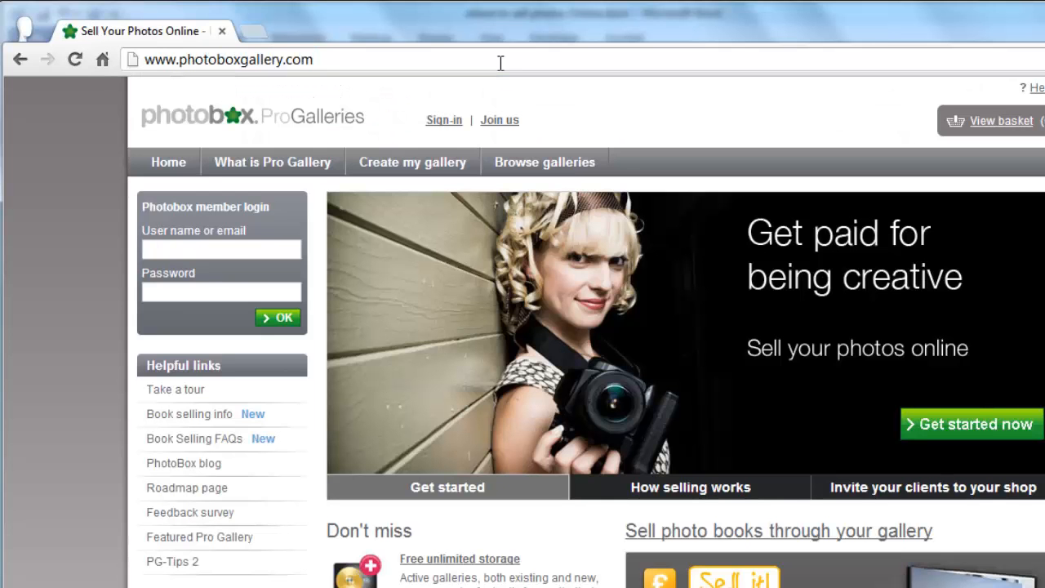
Register the greatgalleryofphotos gallery via Join us, accepting the terms, and sign up.
click(498, 119)
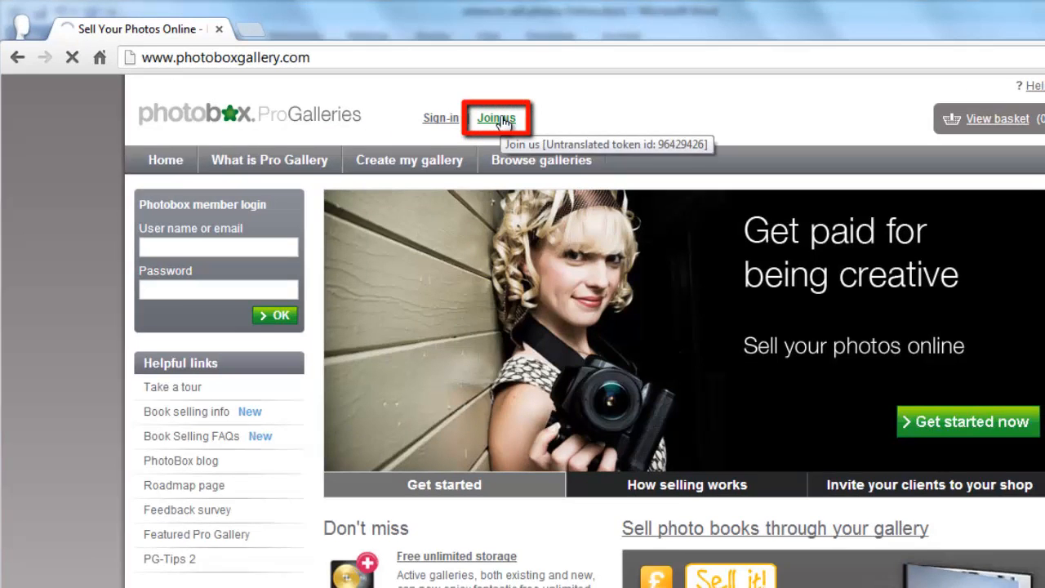
click(496, 118)
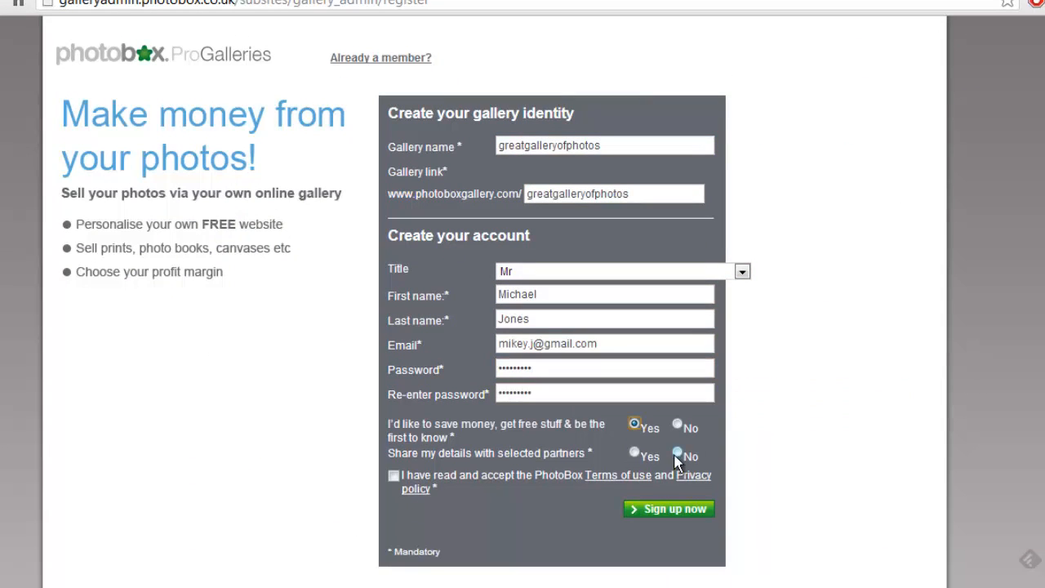
click(668, 513)
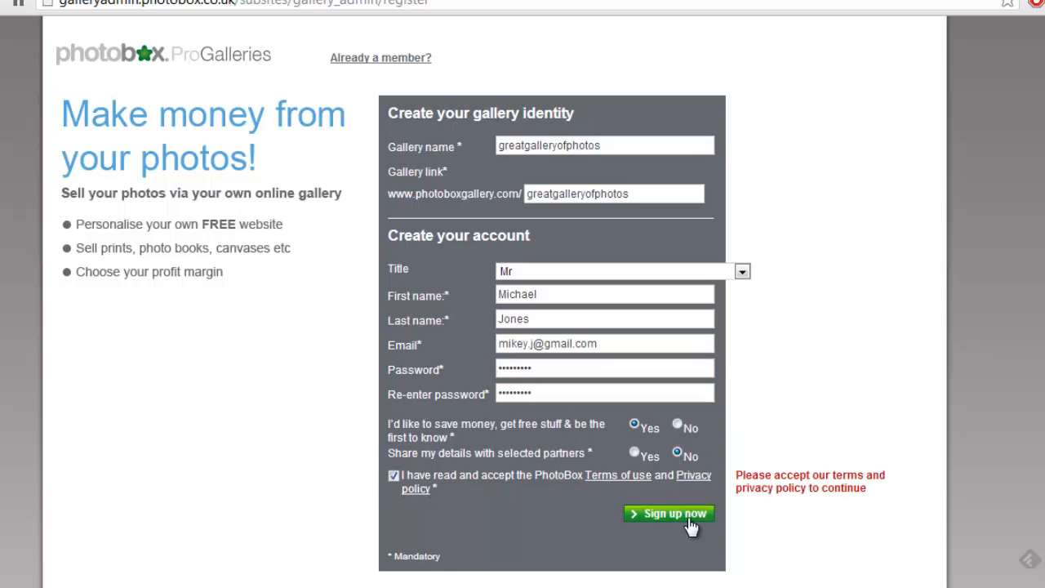
click(670, 509)
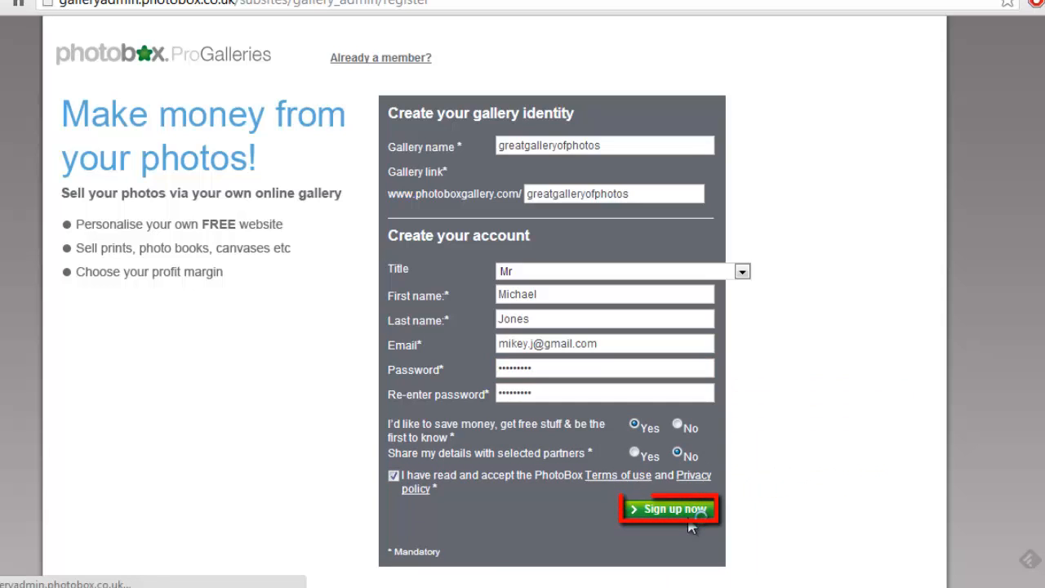
Finish account creation and reach the photo upload tool from the welcome page.
click(669, 508)
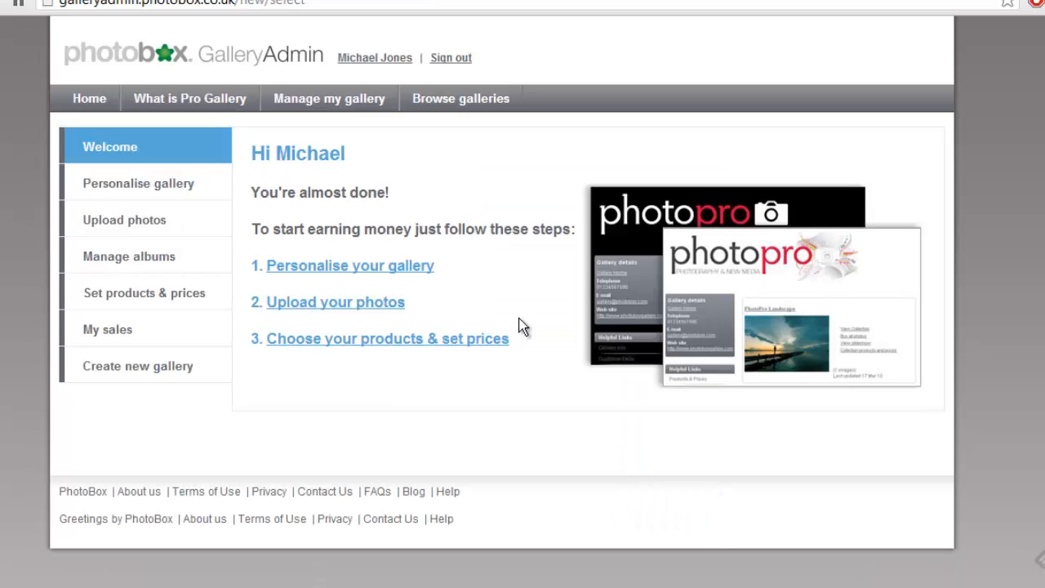
mouse_move(515, 330)
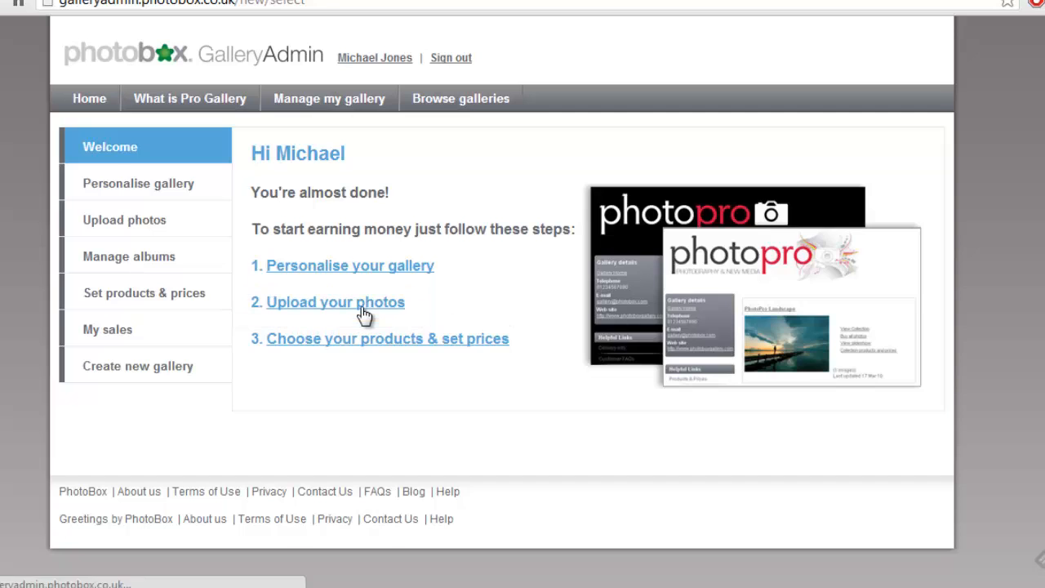
click(335, 301)
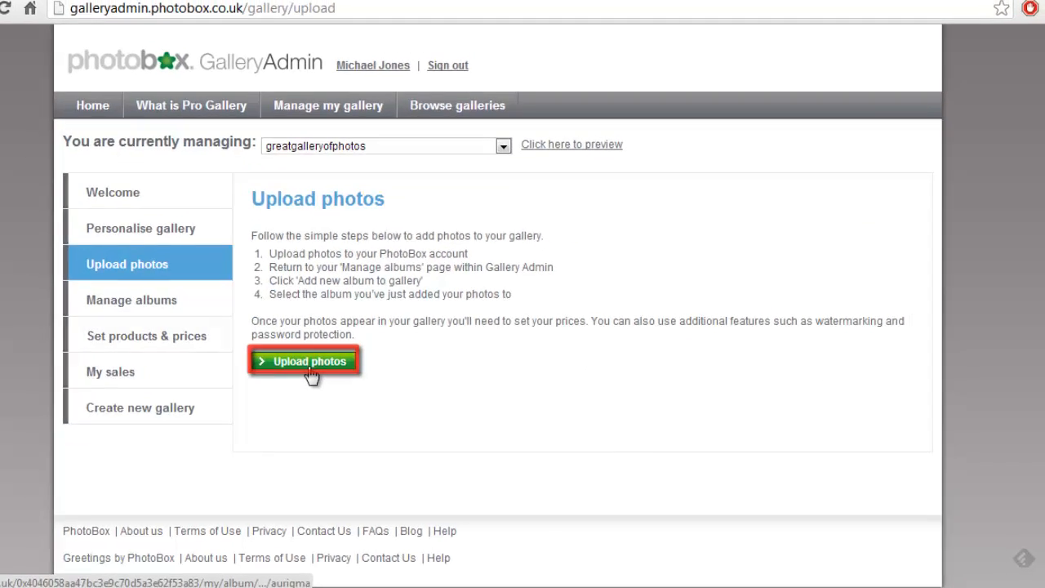
click(303, 361)
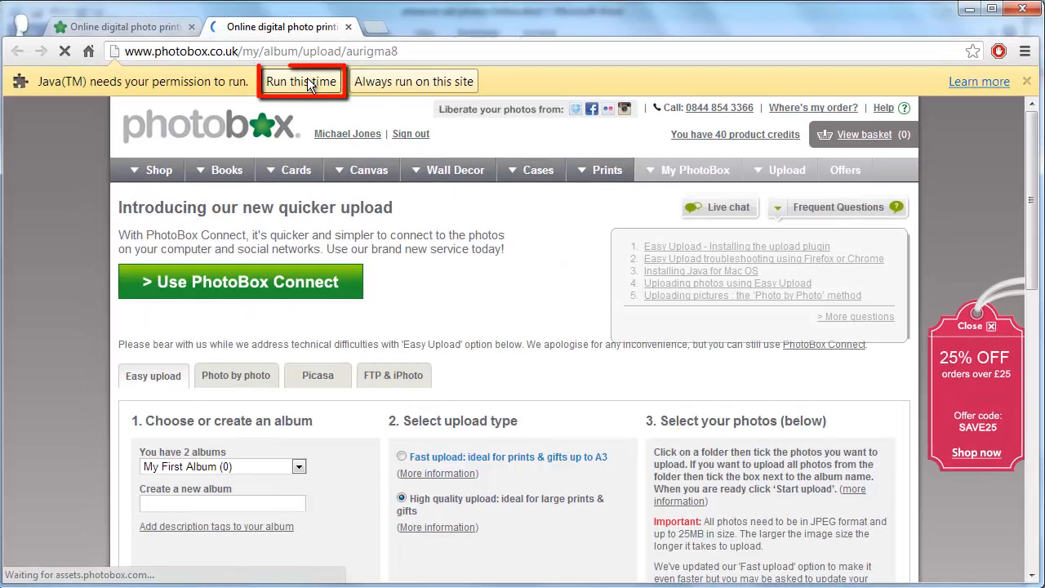
Allow the Java uploader, add Desert.jpg to the list and upload it to My First Album.
click(301, 81)
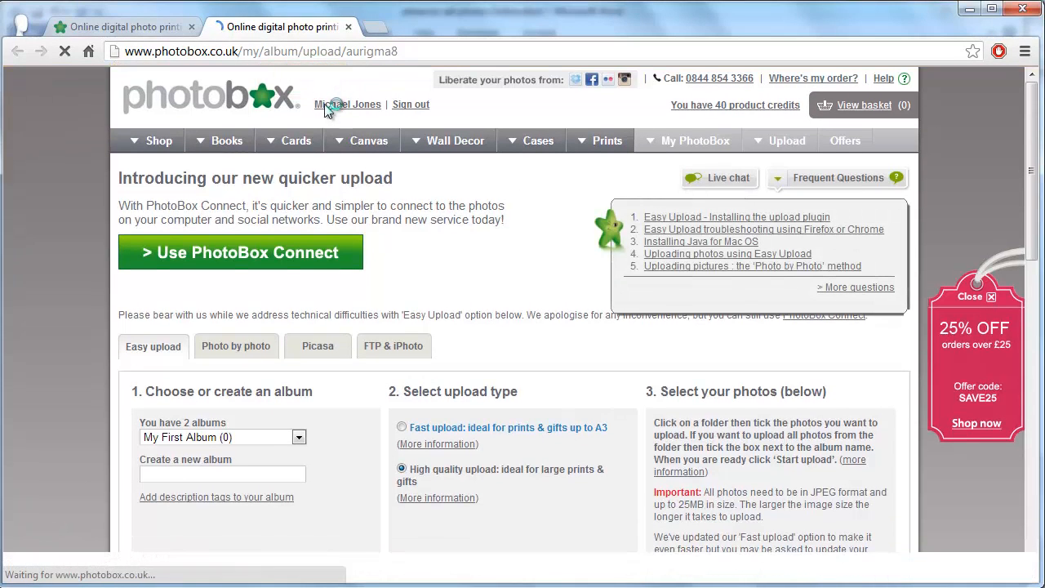
mouse_move(659, 372)
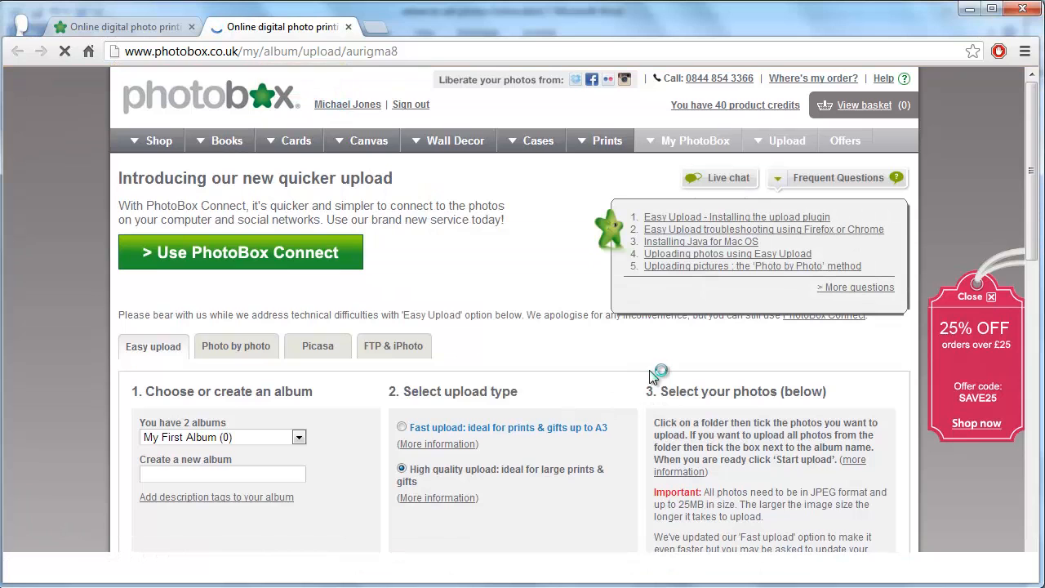
scroll(down, 3)
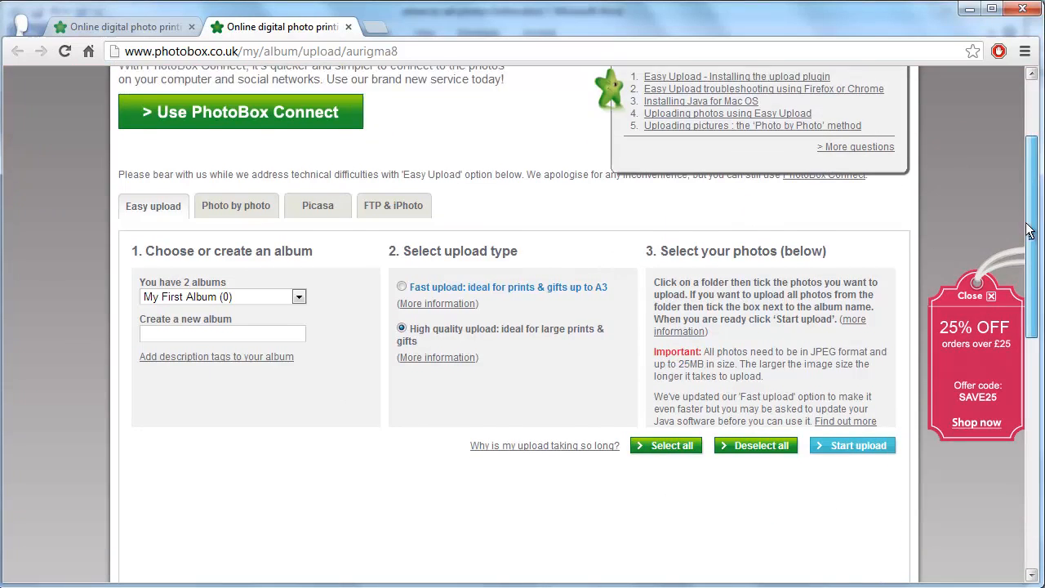
scroll(down, 3)
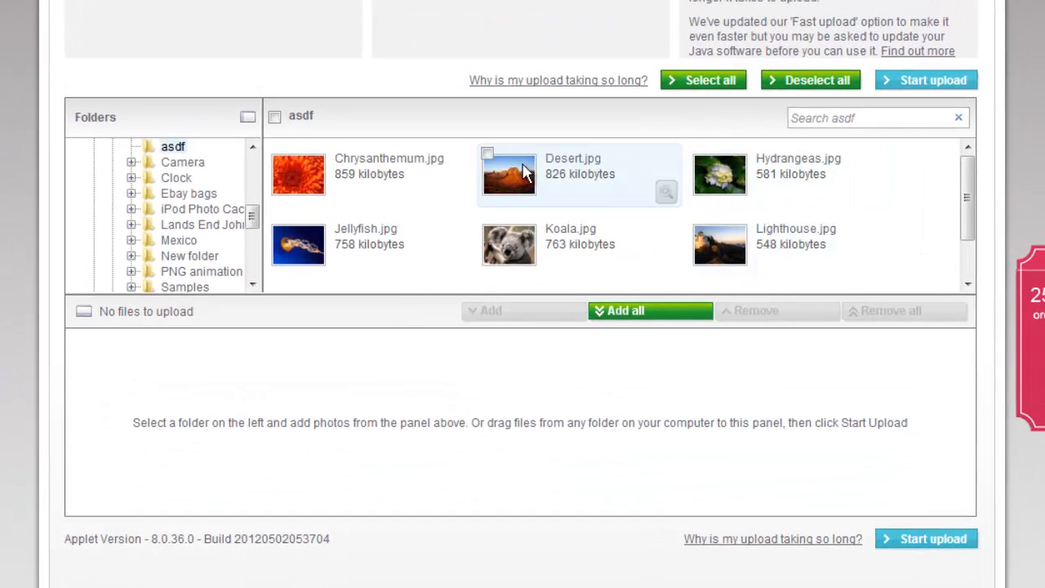
mouse_move(488, 160)
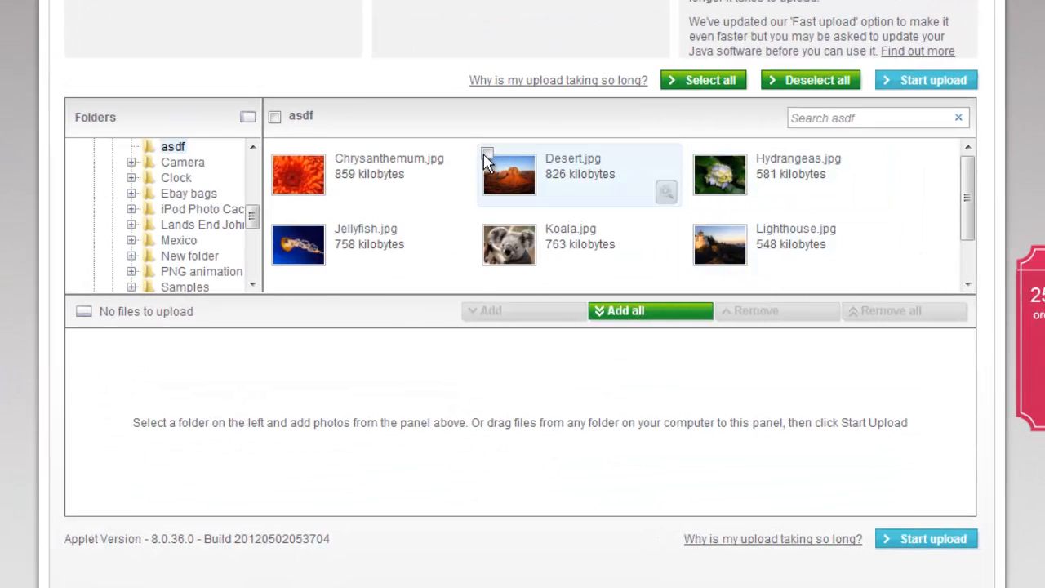
click(486, 155)
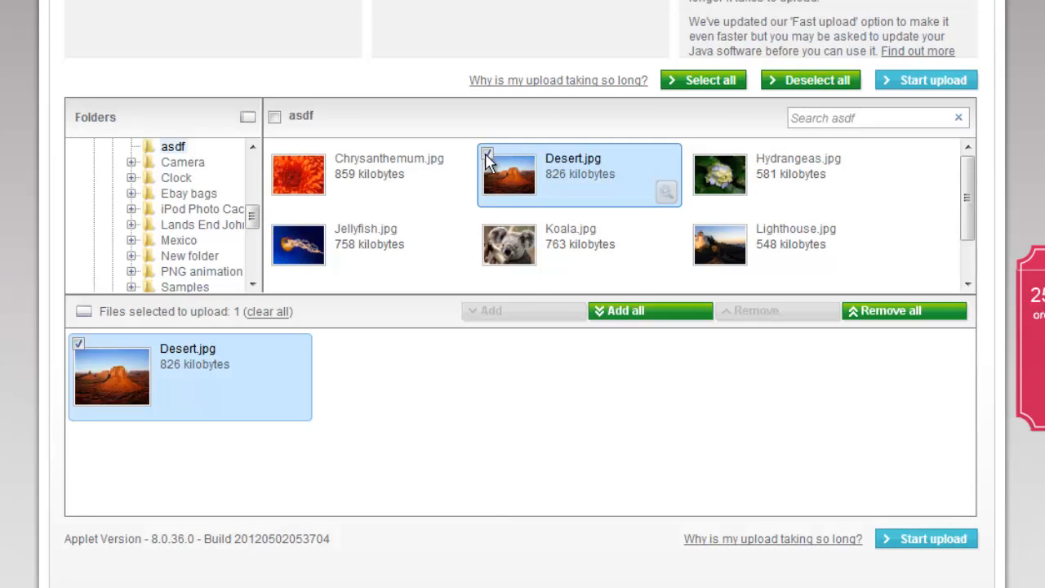
click(579, 237)
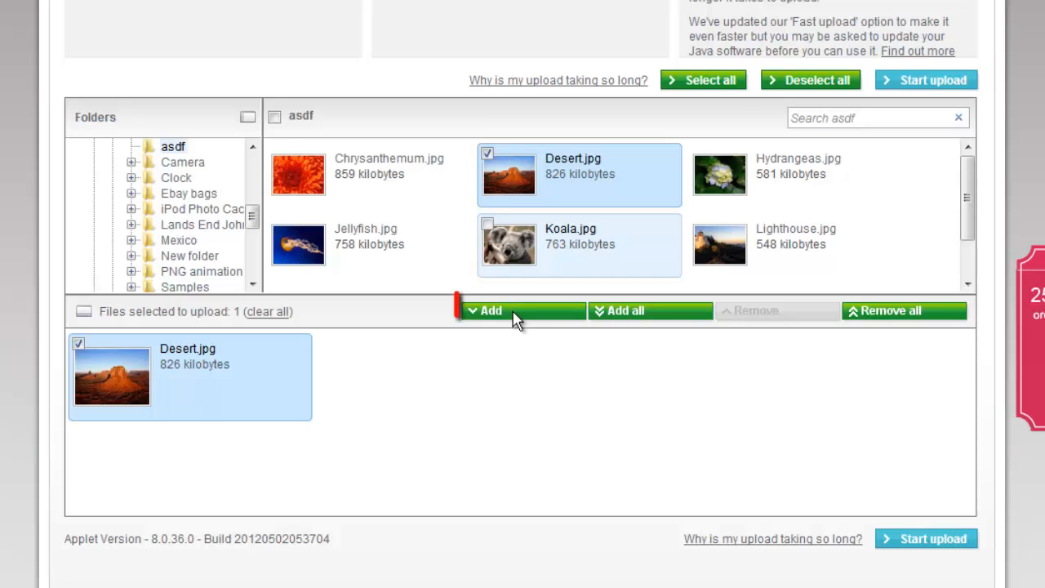
mouse_move(926, 80)
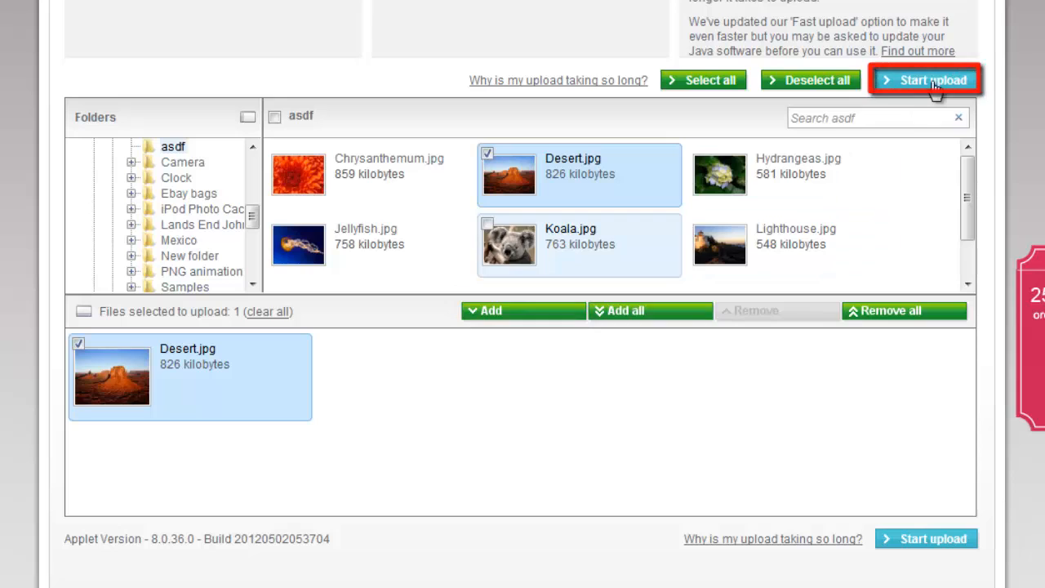
click(926, 80)
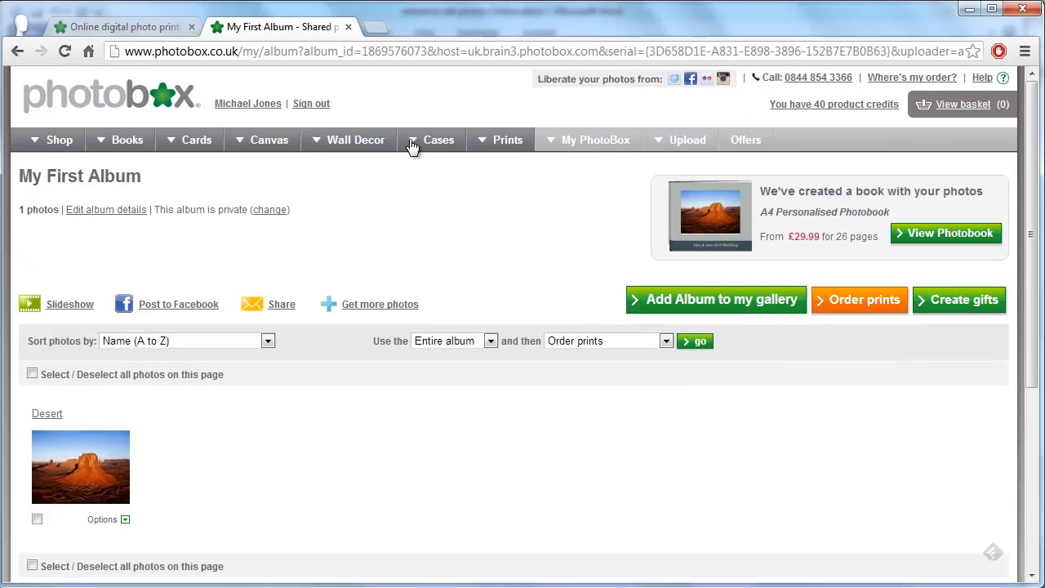
Return to GalleryAdmin, manage albums and start adding a new album to the gallery.
click(123, 26)
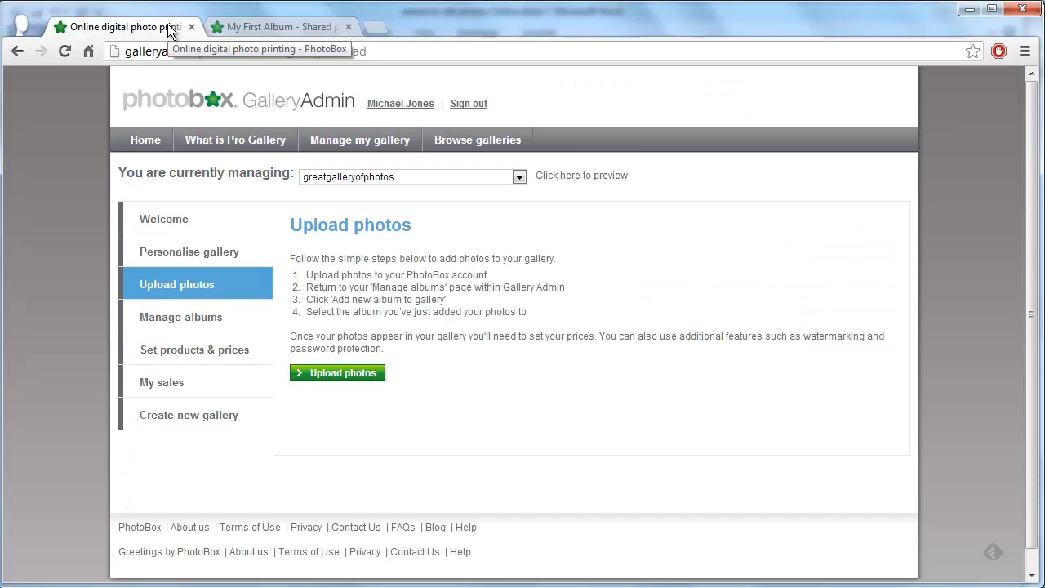
click(190, 252)
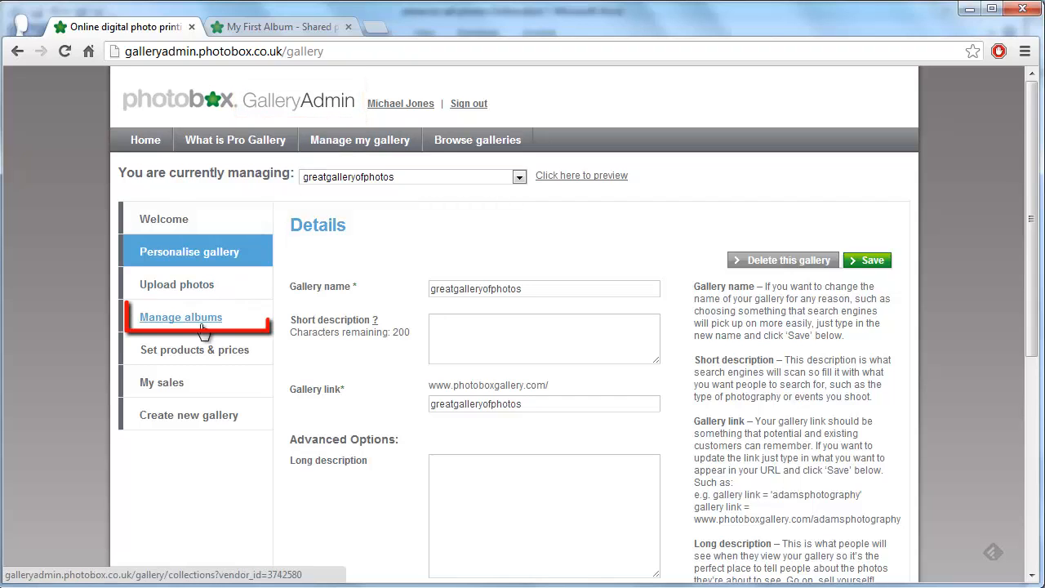
click(179, 317)
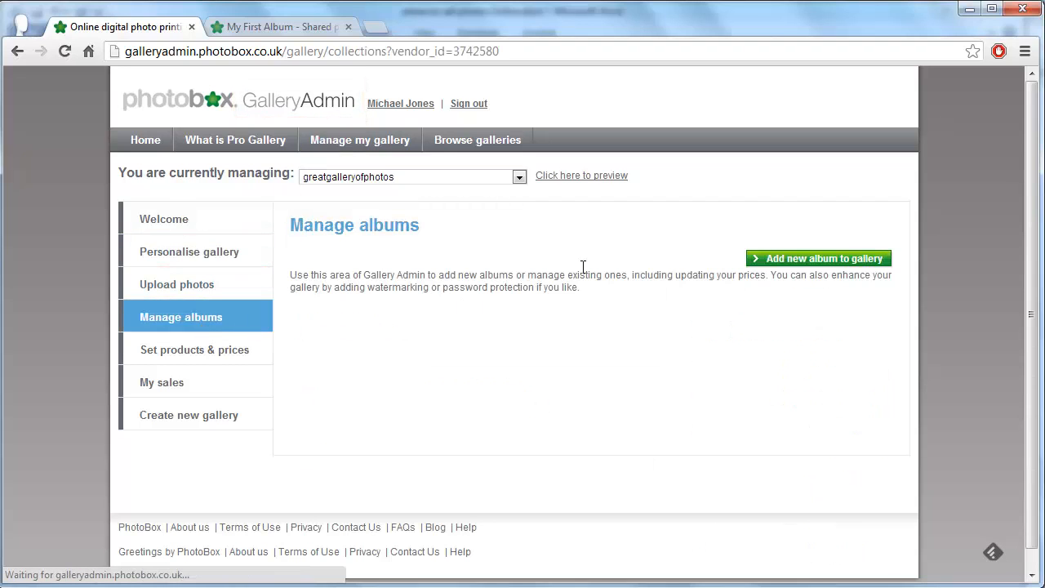
click(816, 258)
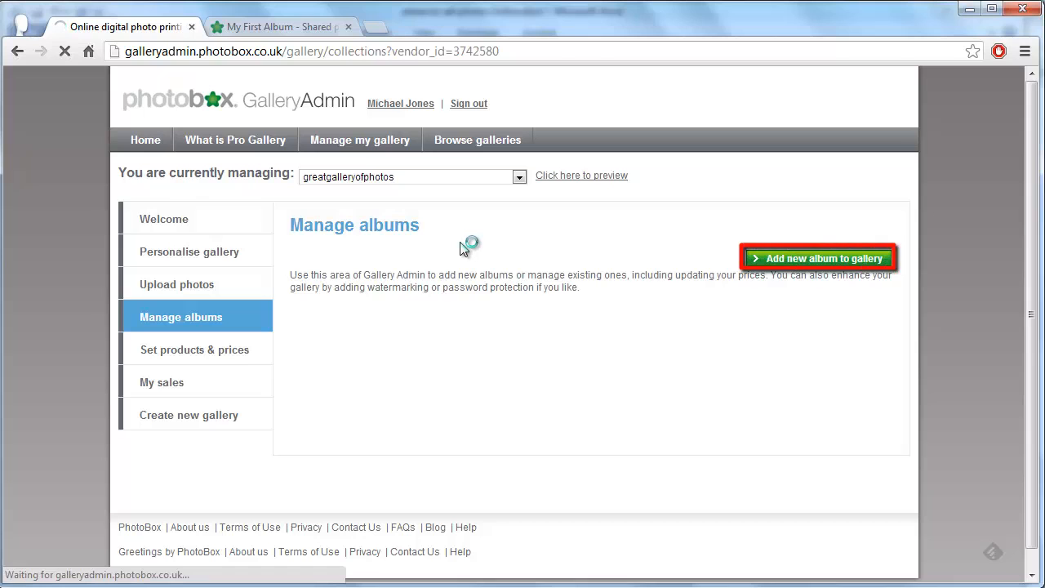
click(816, 258)
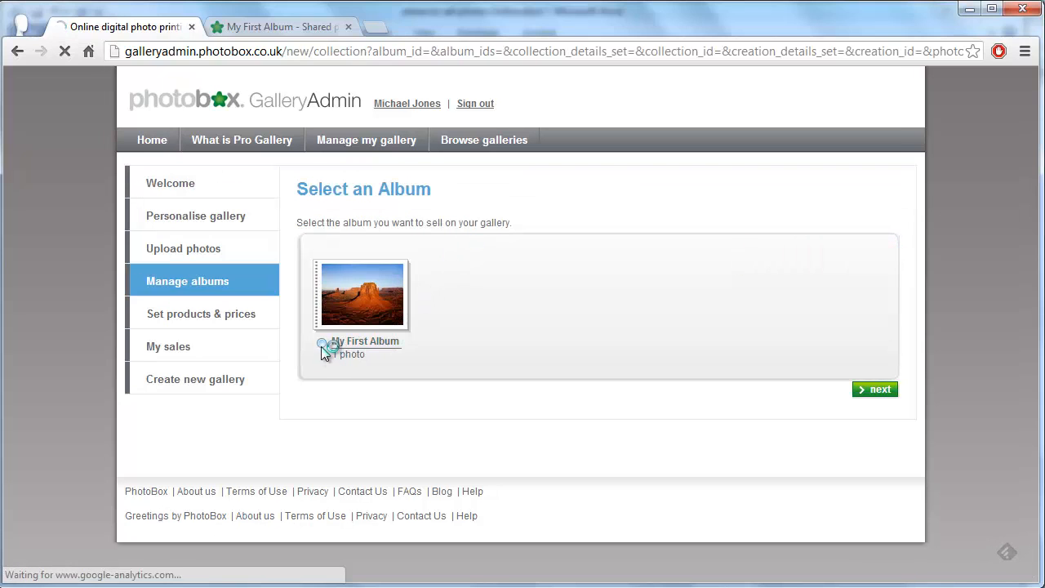
Save My First Album as Listed under Aircraft and Flying, Events and Flowers.
click(875, 389)
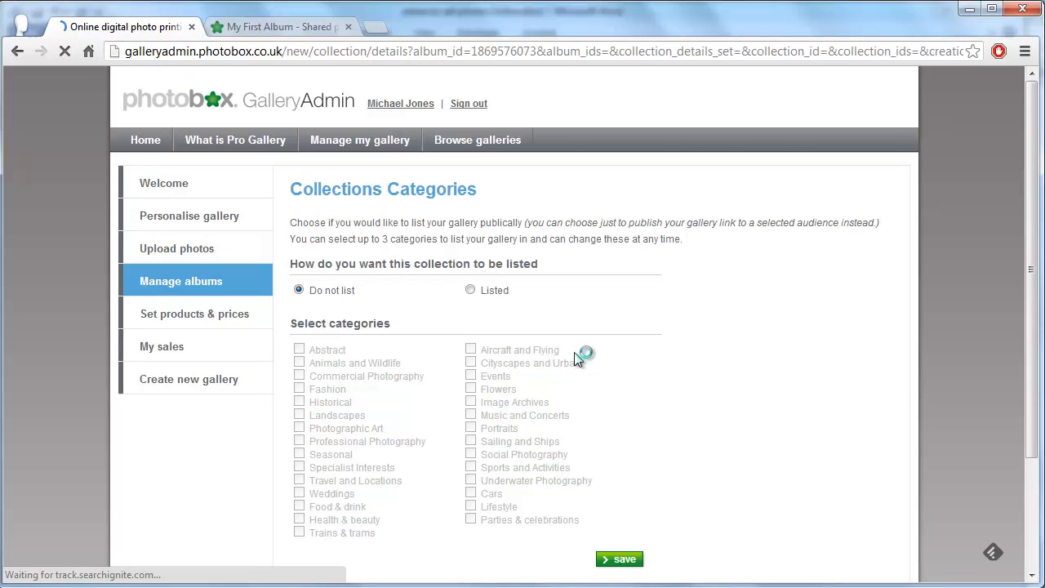
click(470, 291)
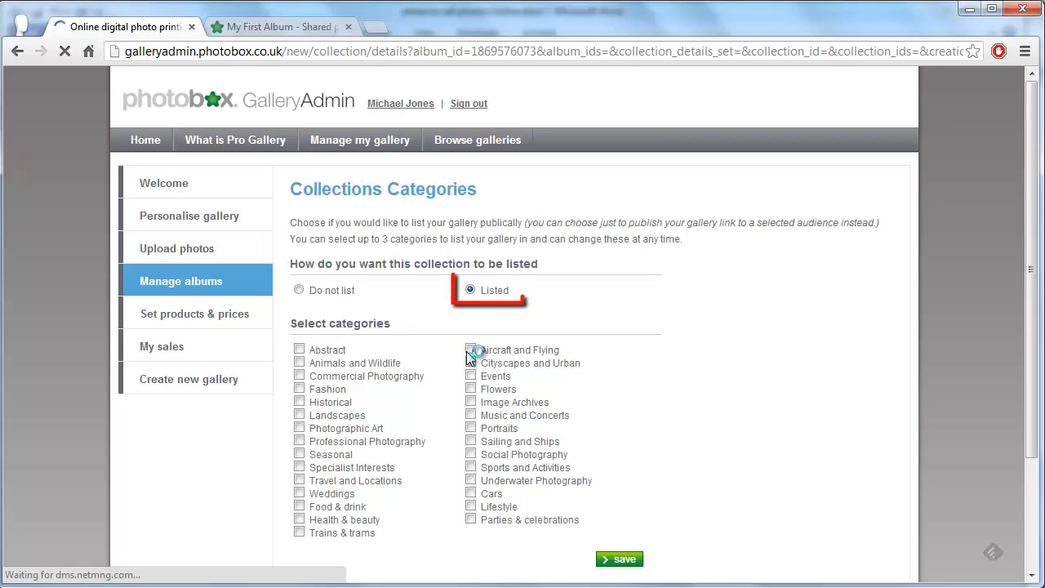
click(470, 349)
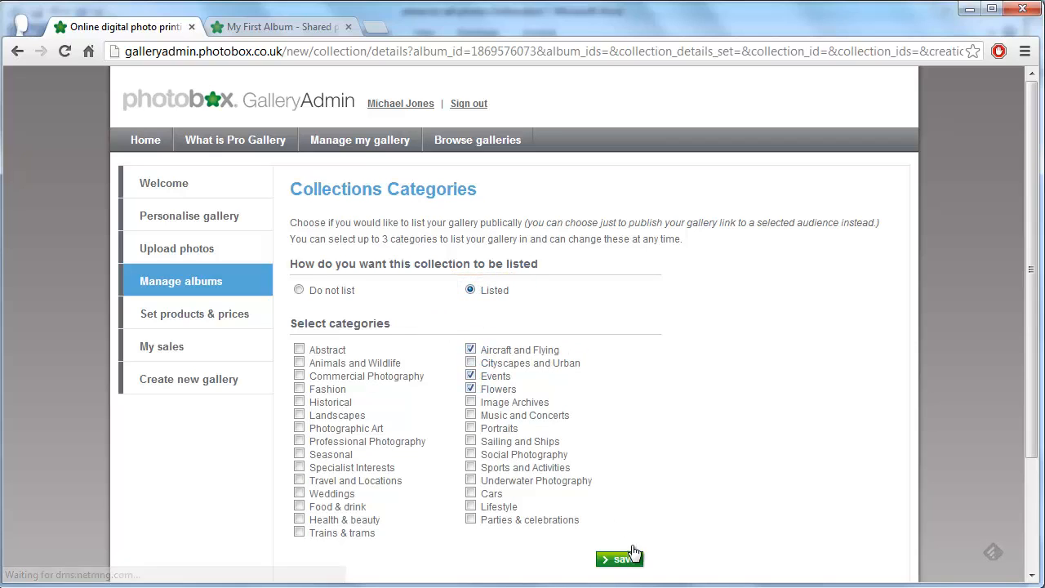
click(619, 558)
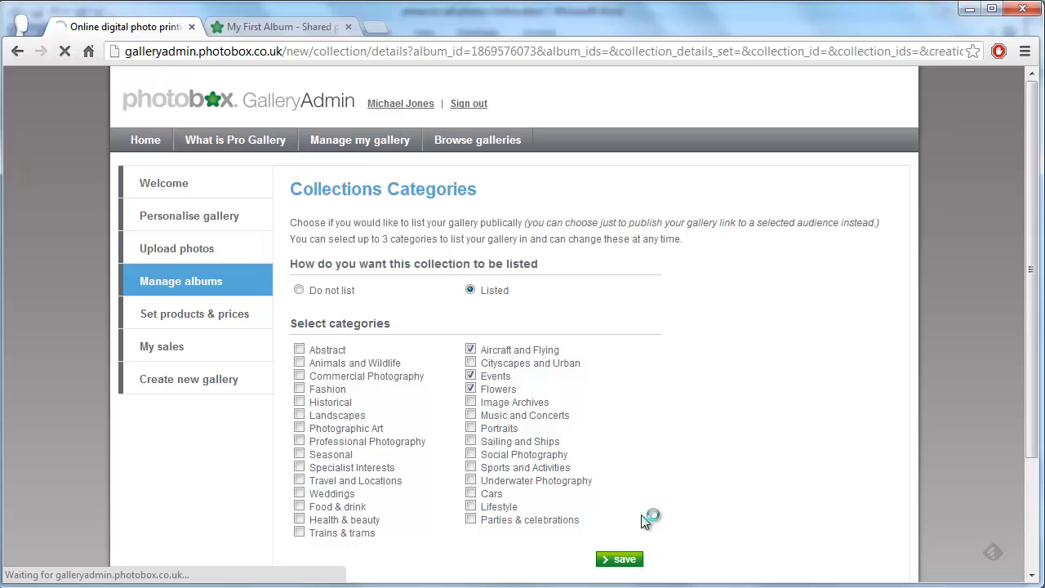
click(621, 558)
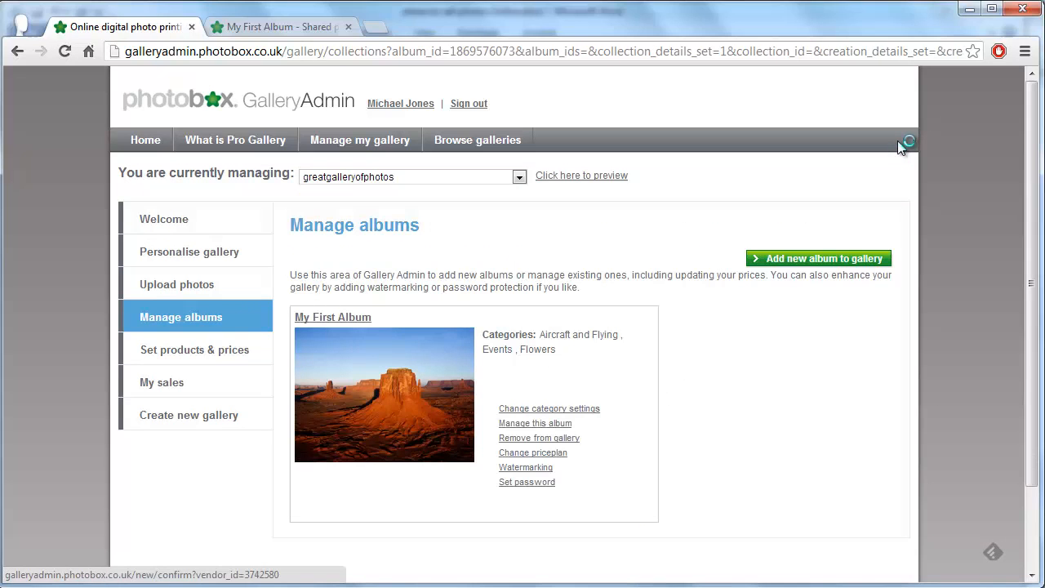
click(1025, 50)
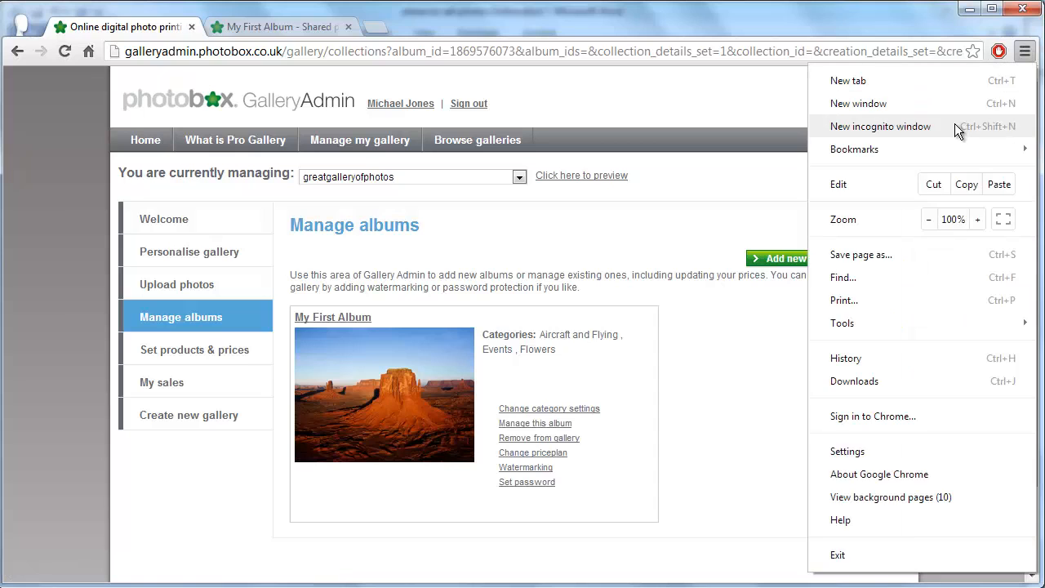
click(880, 126)
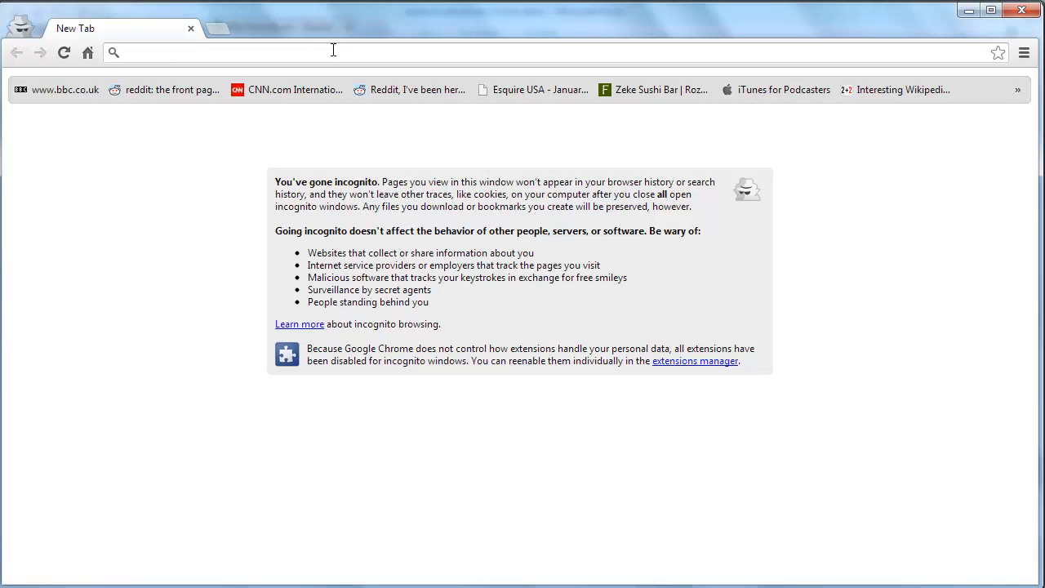
text(www.google.com)
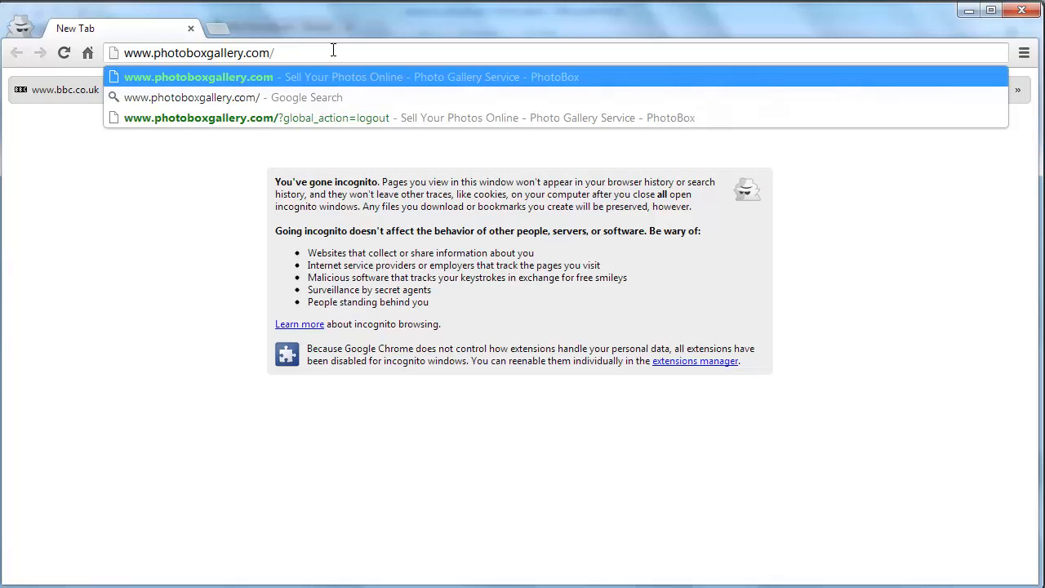
text(greatgalleryofphotos)
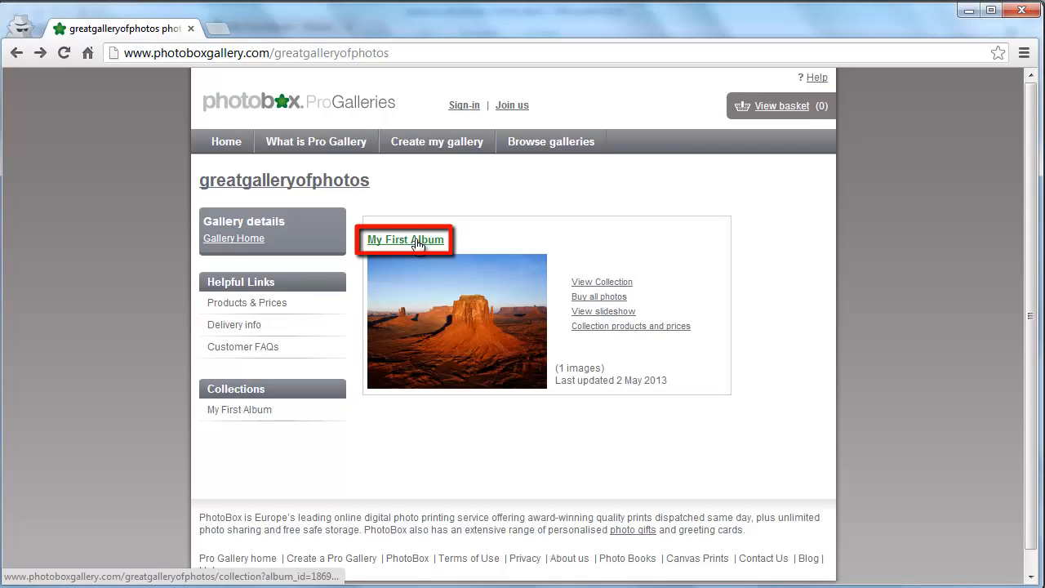
Open My First Album publicly and order the selected Desert photo.
click(405, 238)
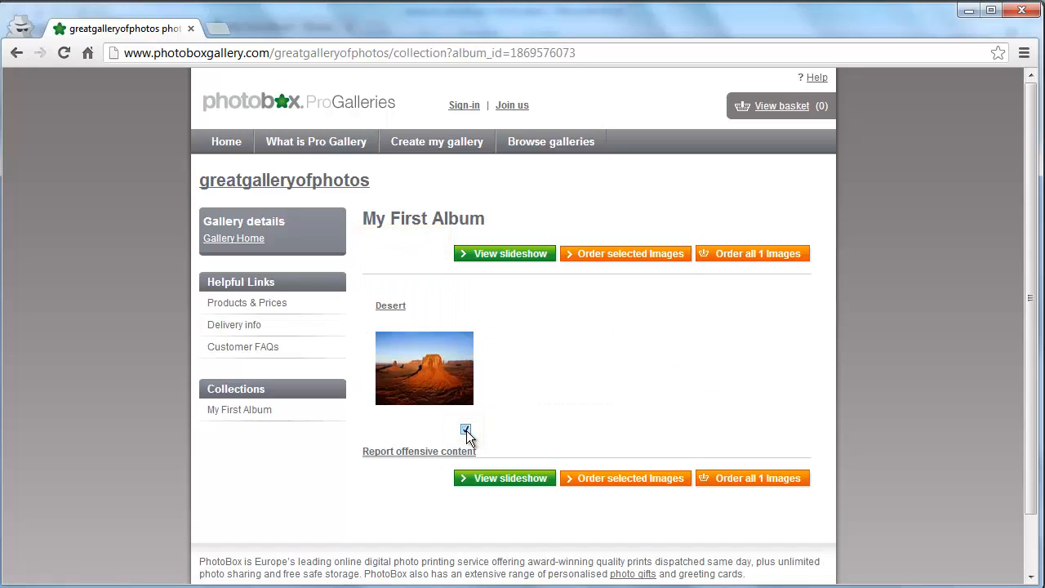
click(625, 476)
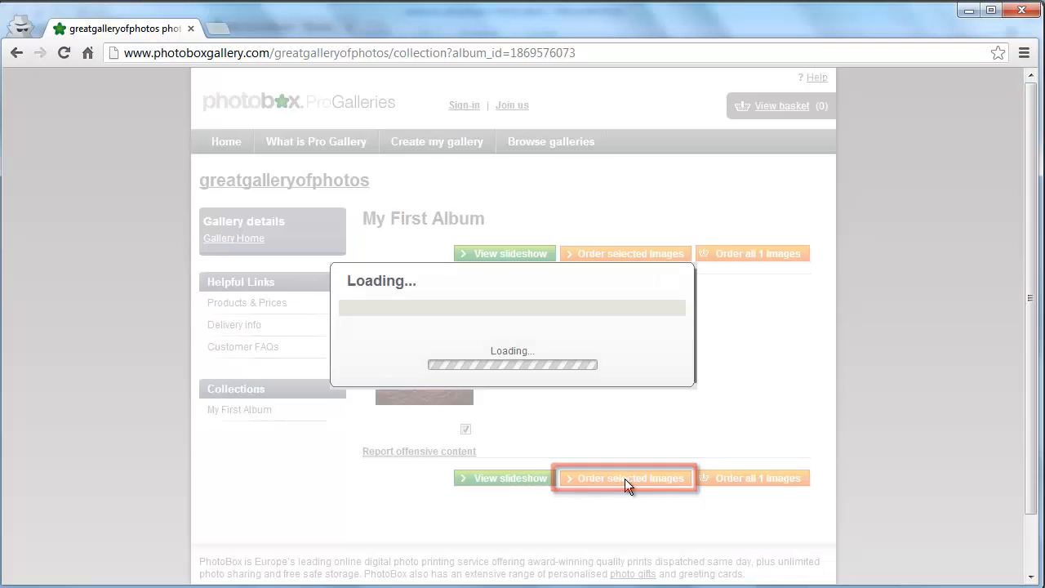